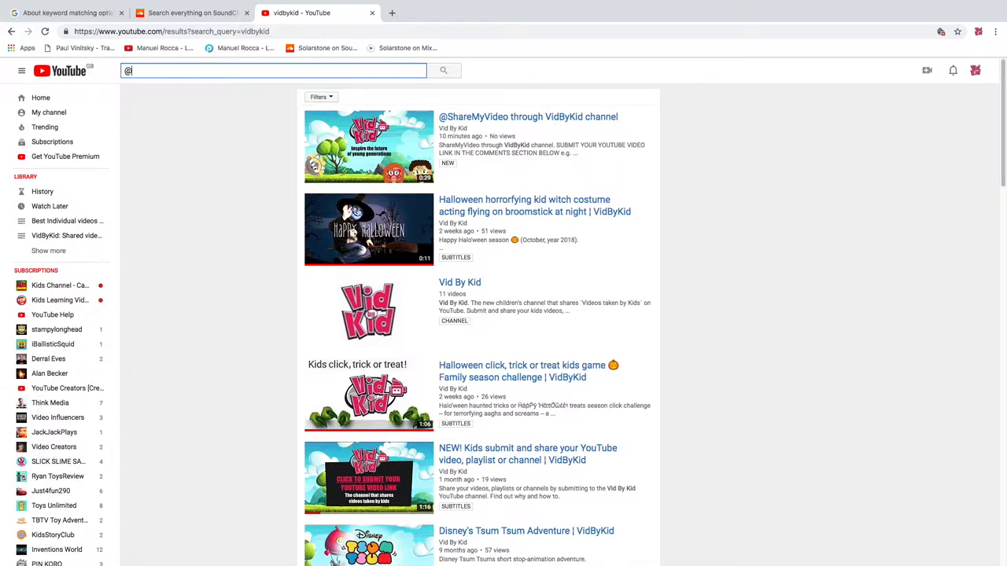
pyautogui.write('ShareMy')
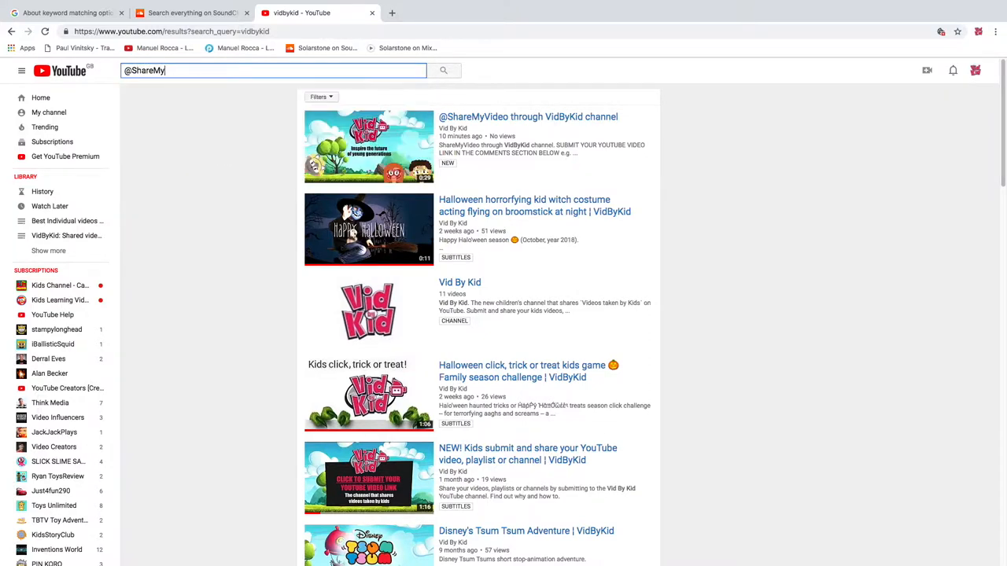
pyautogui.write('Video')
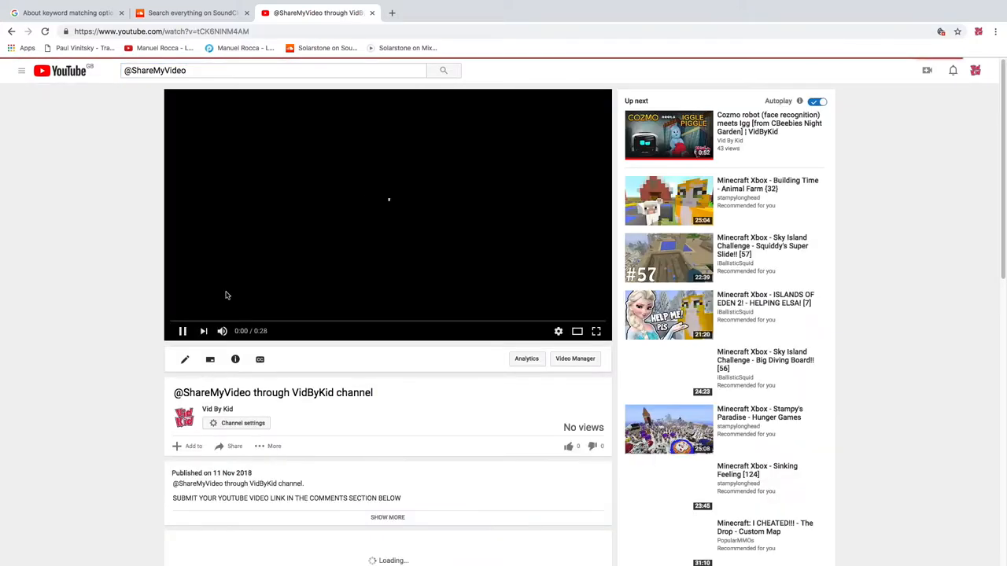
# Step: Pause playback and bring the public comment box into view
pyautogui.click(180, 330)
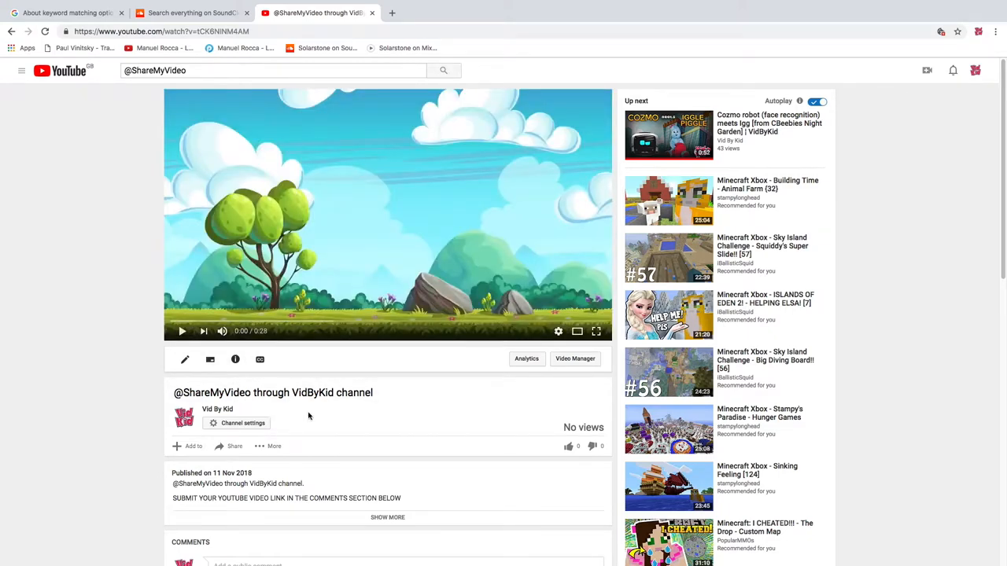
pyautogui.scroll(-3)
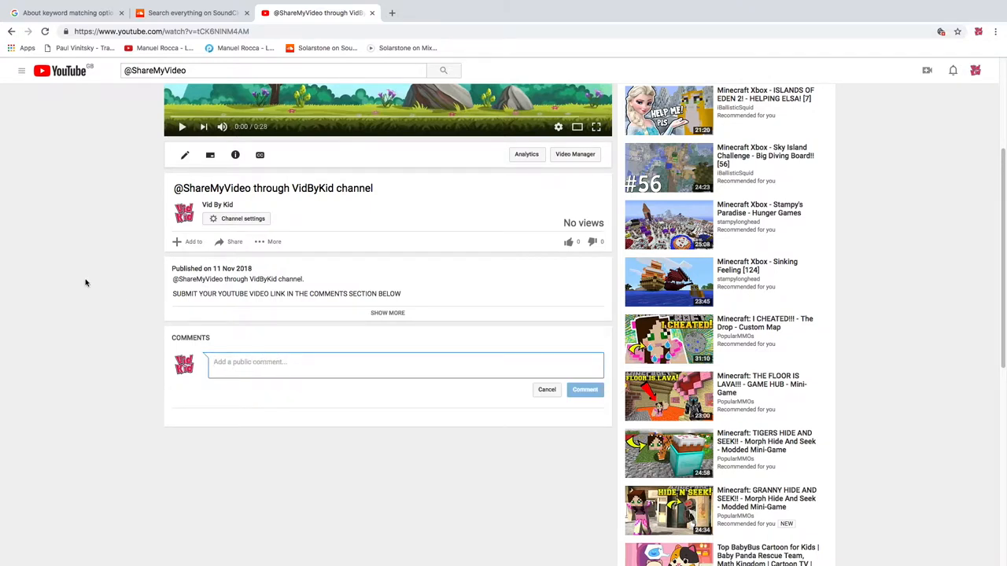
# Step: Write 'Hello VidByKid, please can you share my video on your channel'
pyautogui.write('Hello')
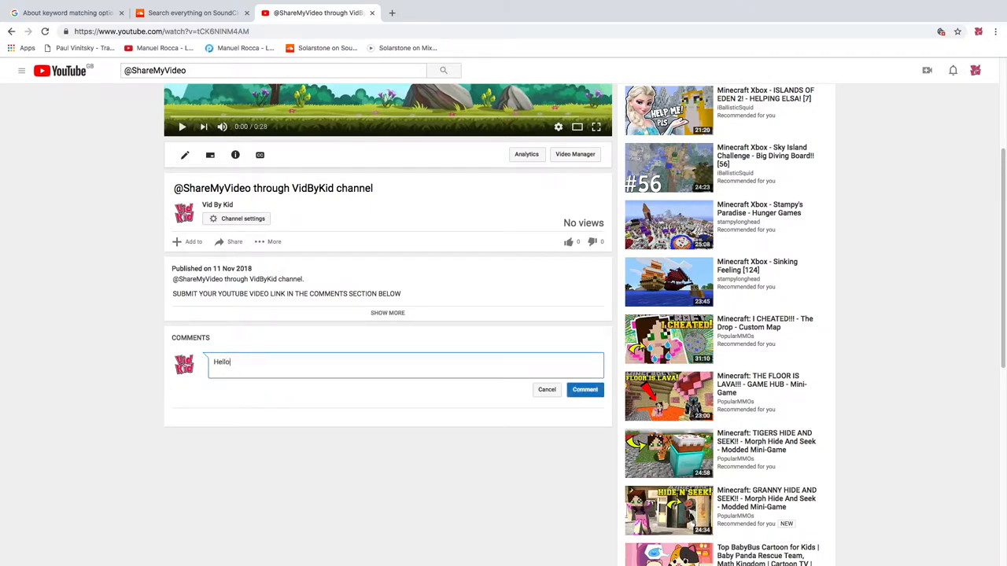
pyautogui.write('VidB')
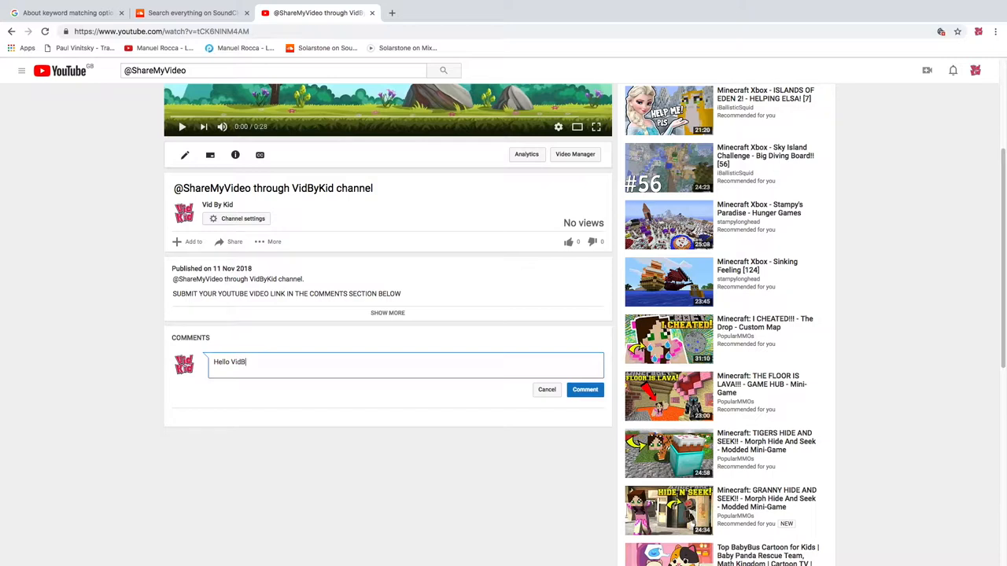
pyautogui.write('yKid')
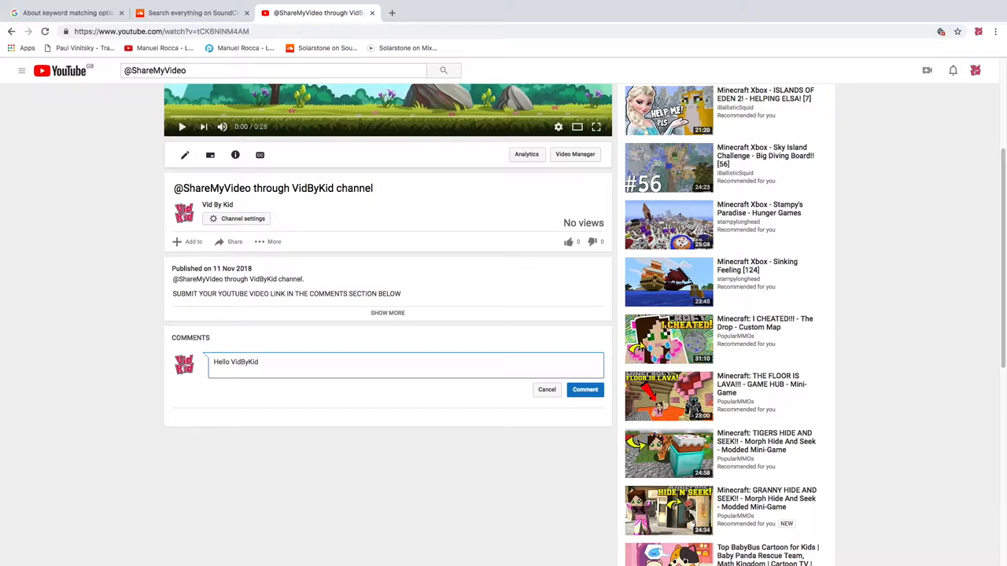
pyautogui.write(', pleas')
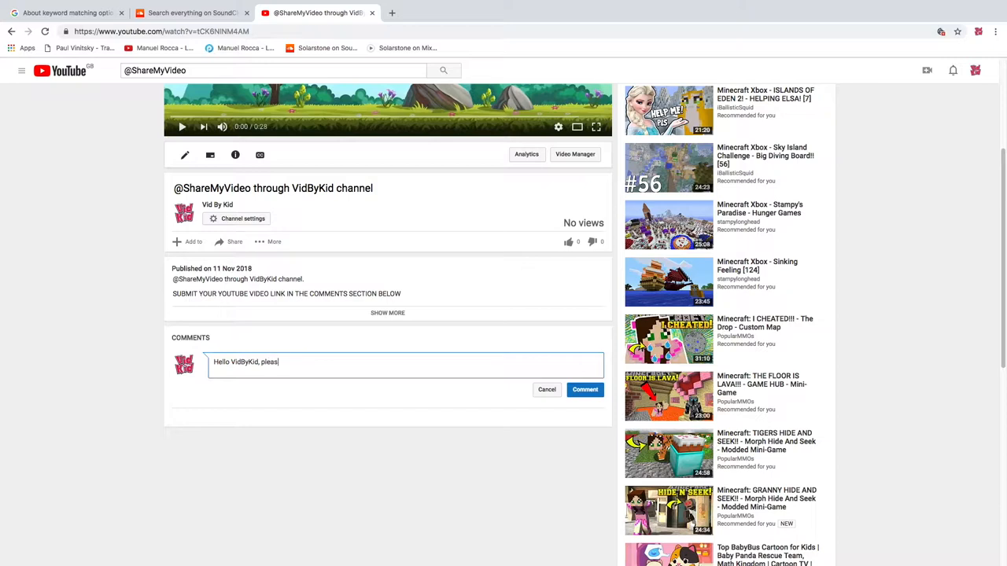
pyautogui.write('e can you')
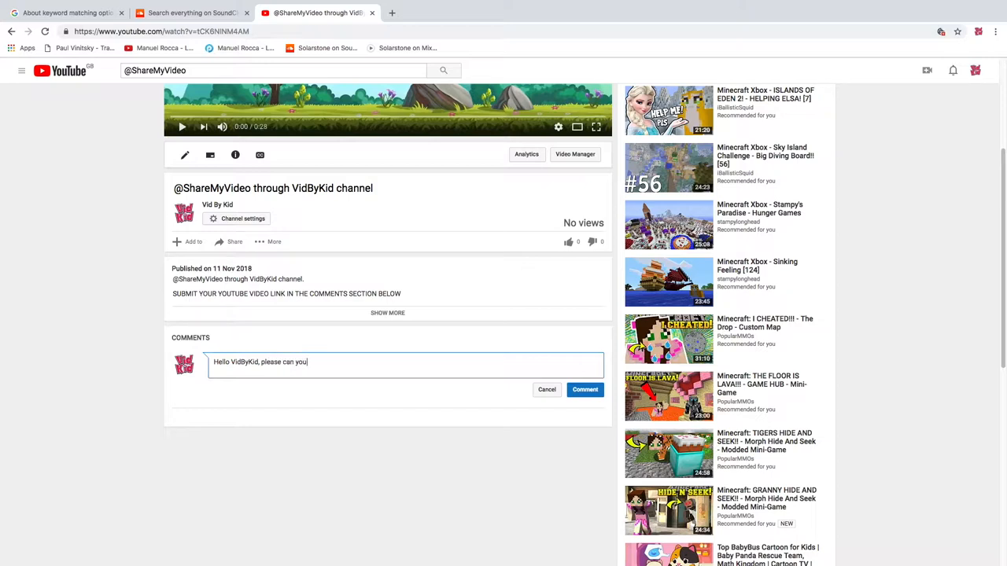
pyautogui.write('share m')
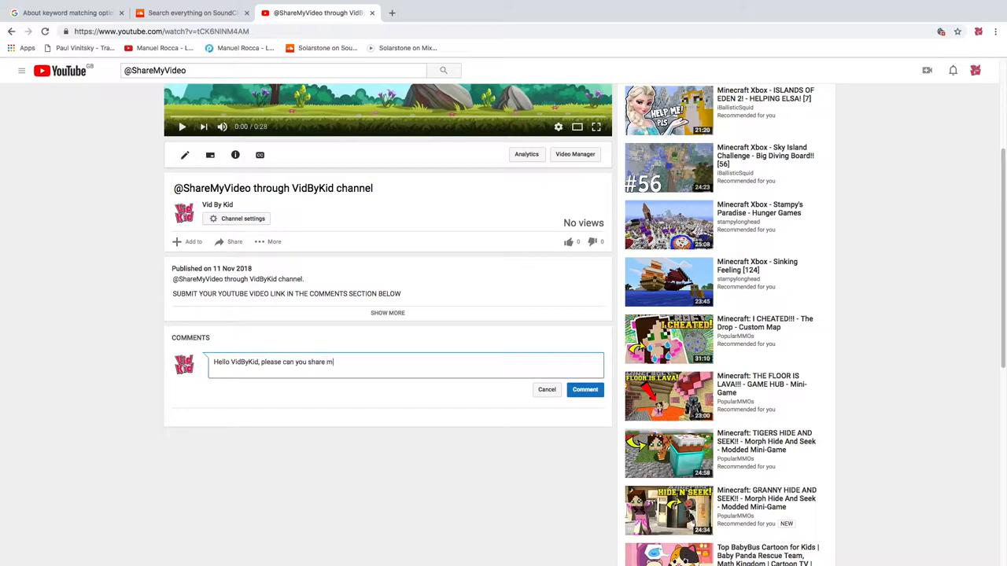
pyautogui.write('y video')
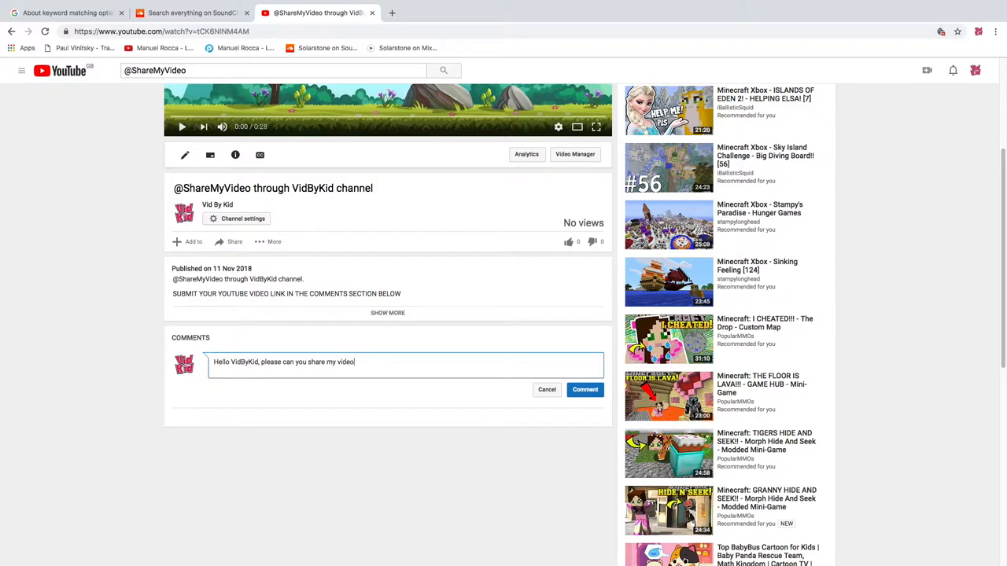
pyautogui.write('on you')
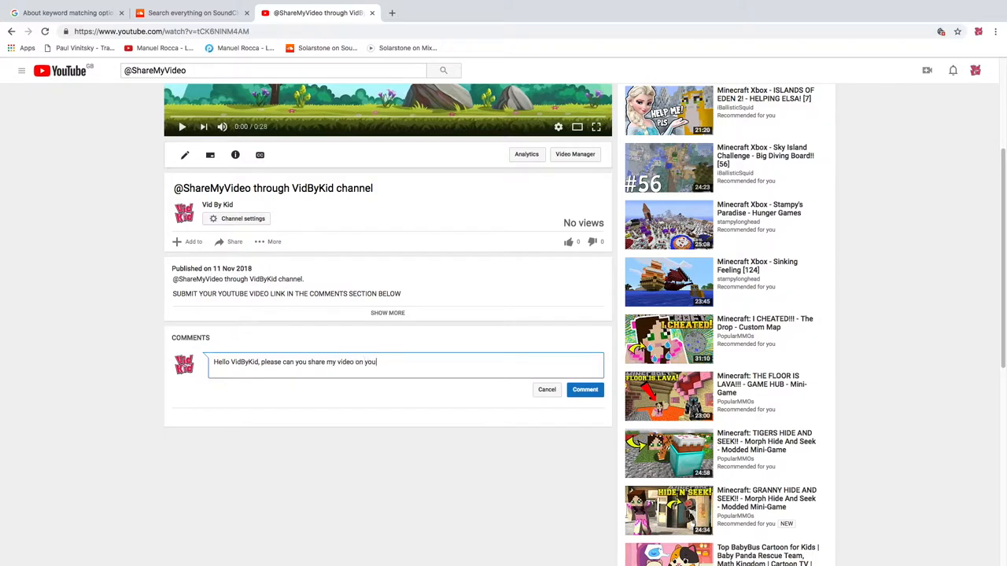
pyautogui.write('r channel')
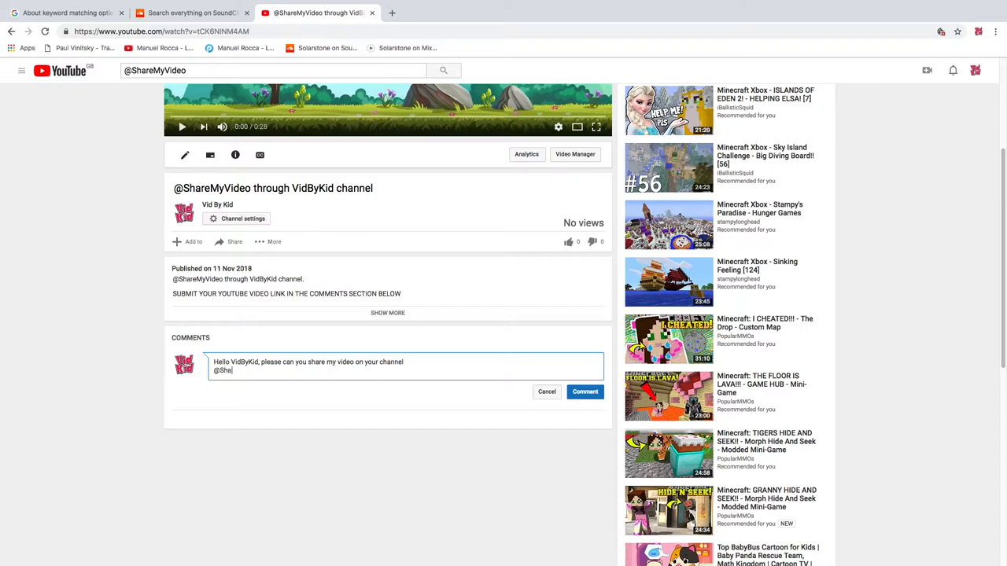
pyautogui.write('reMyV')
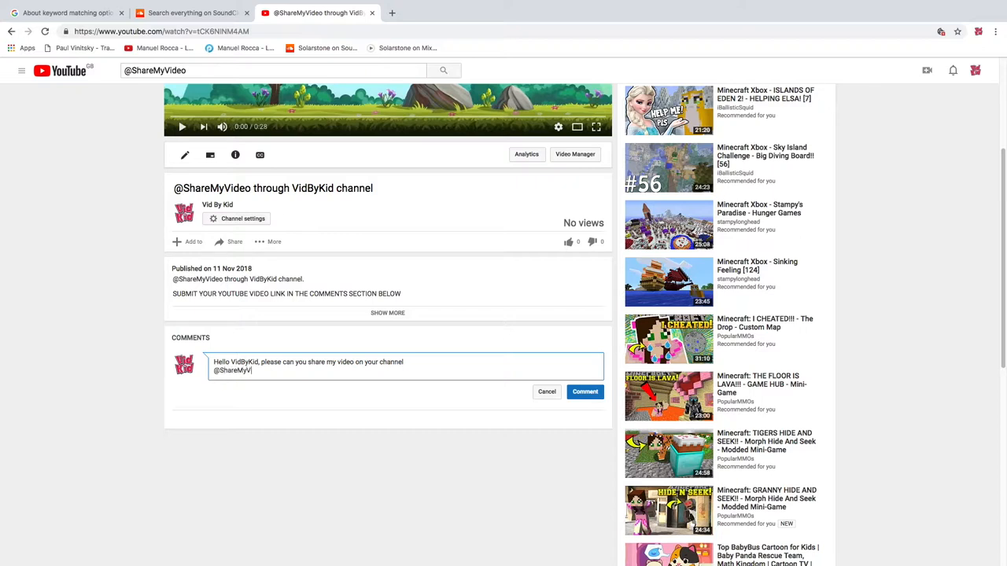
pyautogui.write('Video')
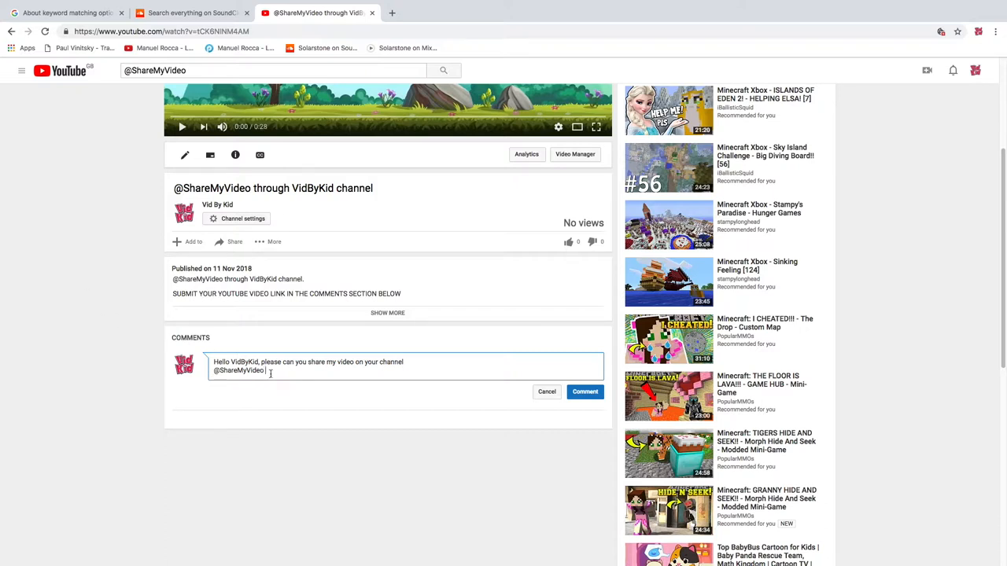
pyautogui.rightClick(271, 371)
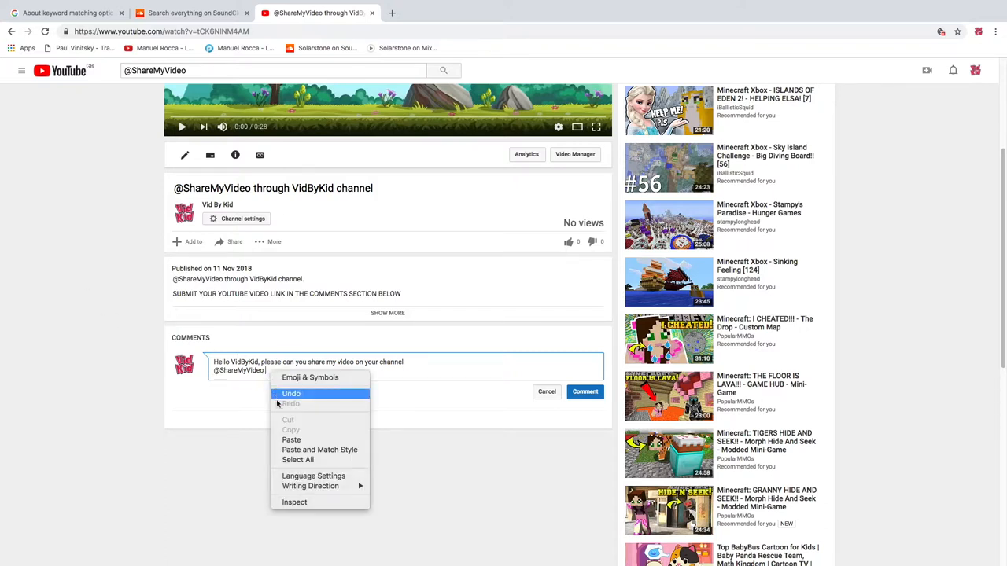
pyautogui.click(291, 440)
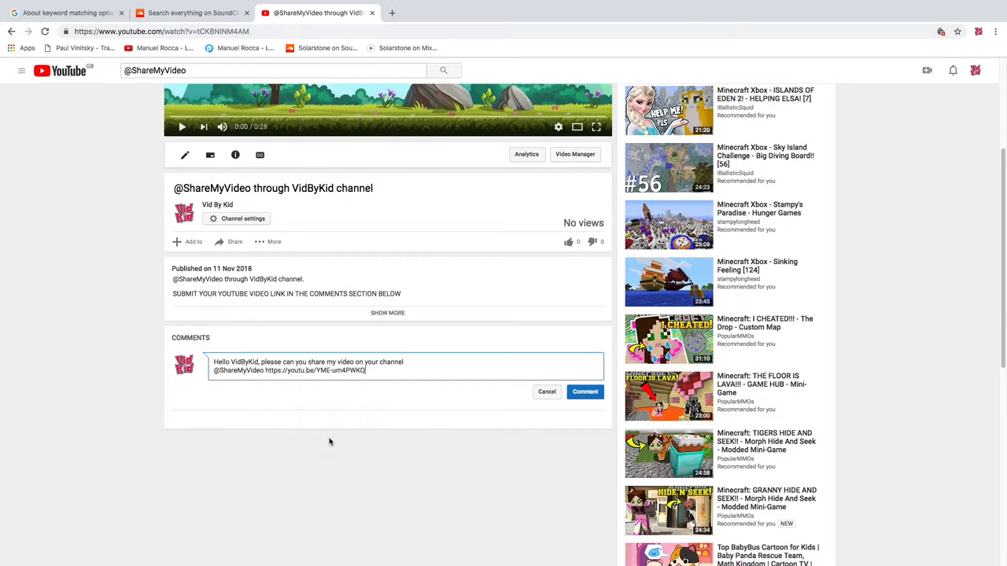